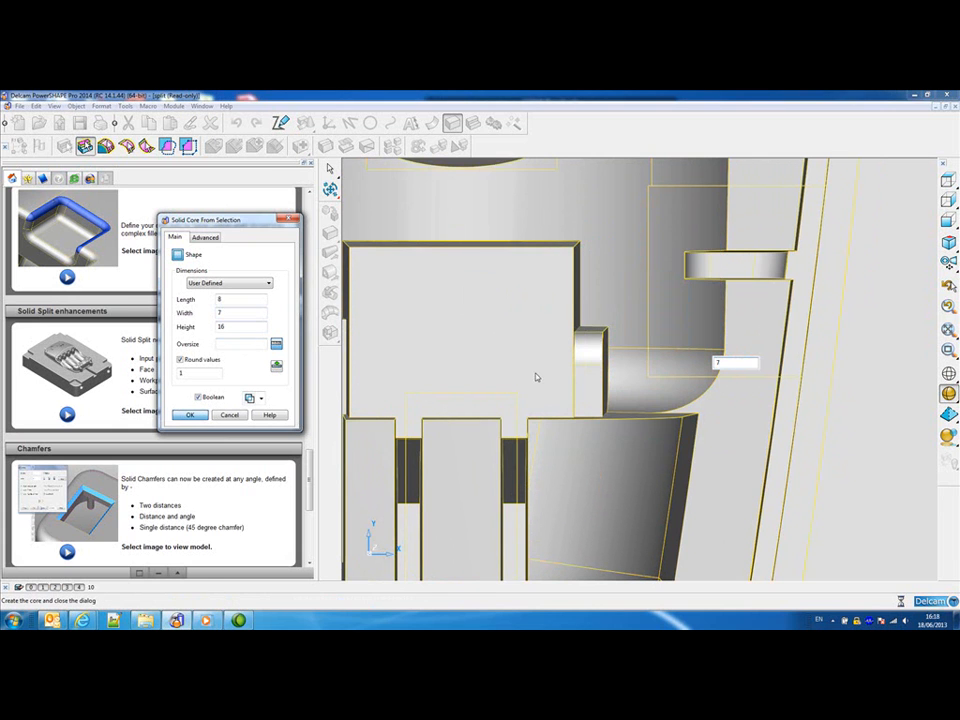
# - Confirm the Solid Core From Selection dialog to create the core block with user-defined dimensions
pyautogui.click(190, 414)
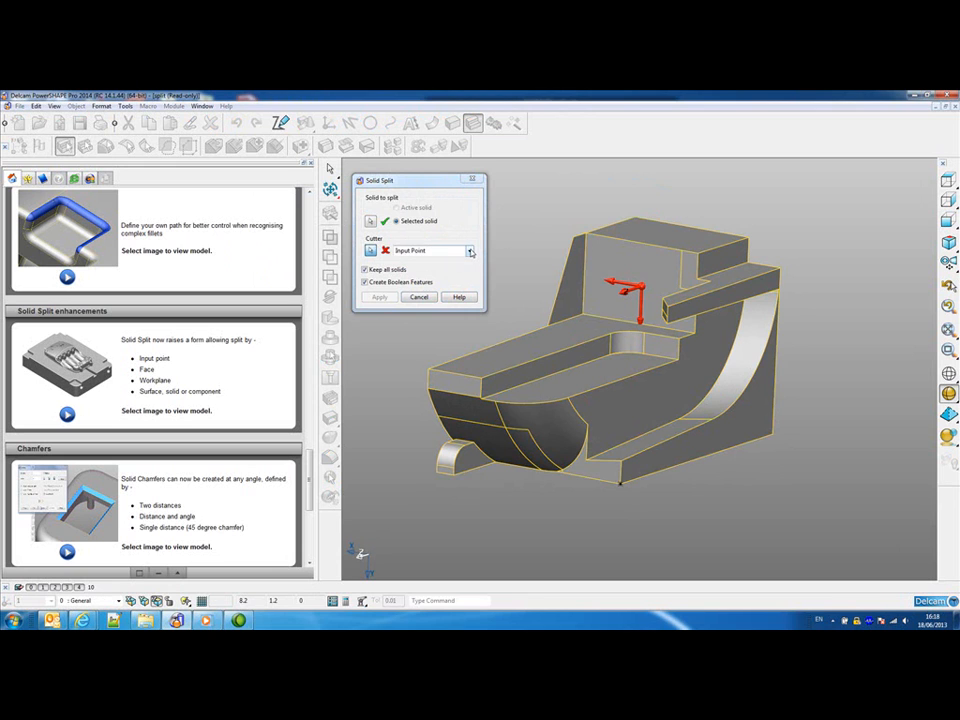
# - Split the core using a solid face as the cutter and clear the removed-features message
pyautogui.click(470, 250)
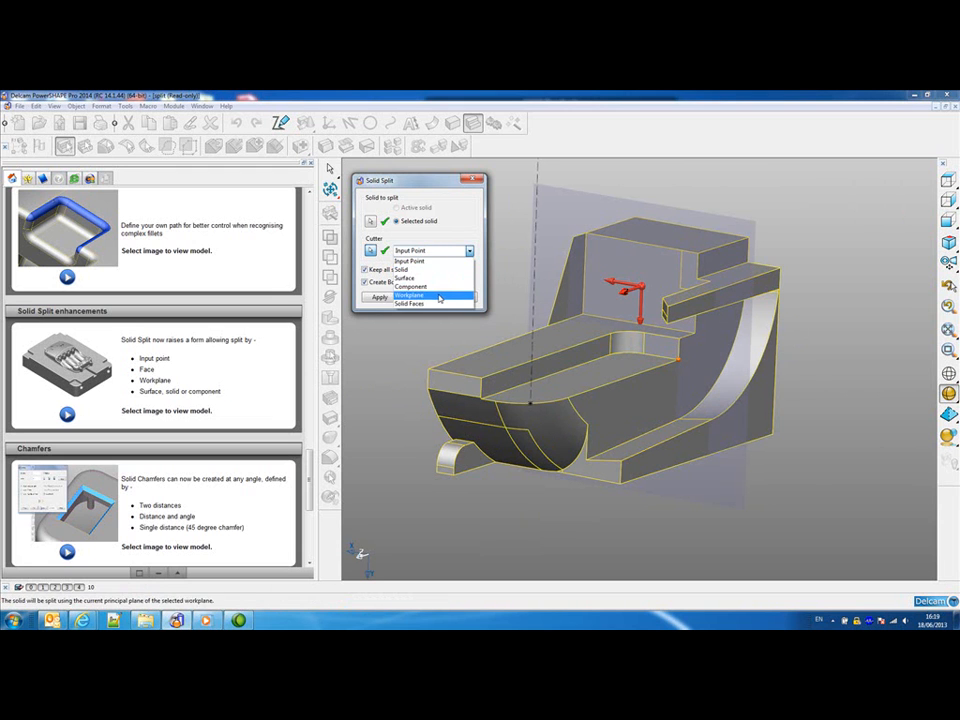
pyautogui.click(408, 296)
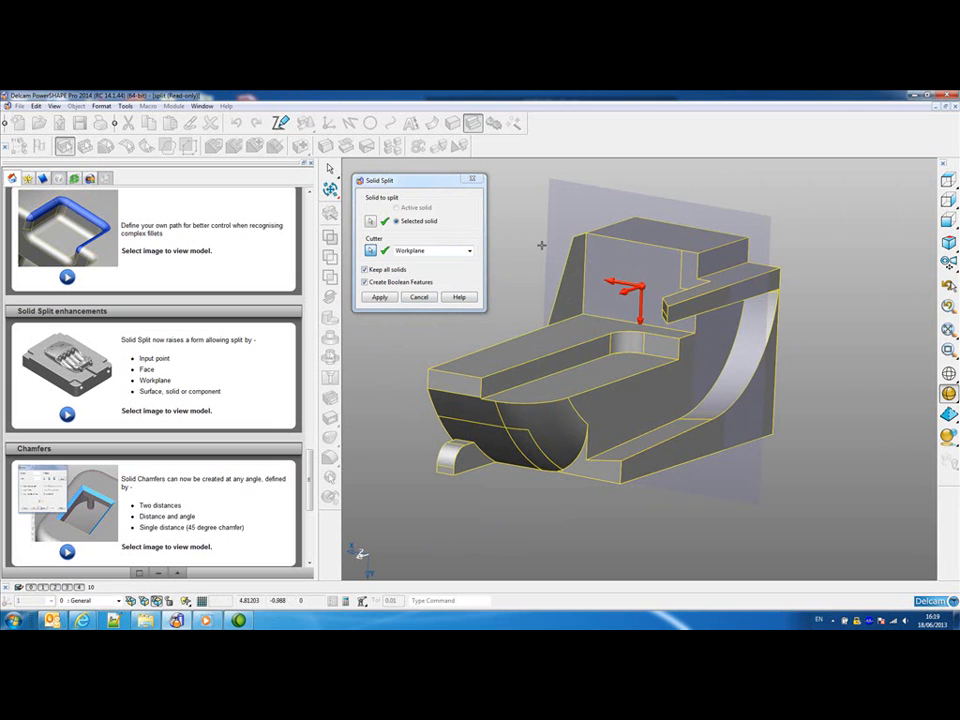
pyautogui.click(468, 250)
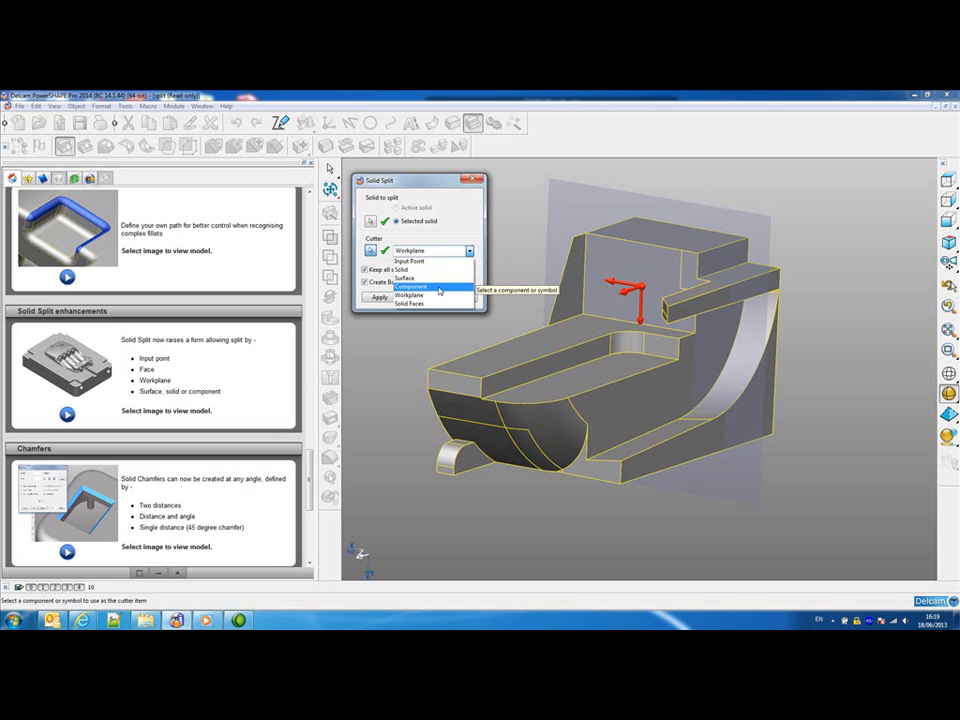
pyautogui.moveTo(410, 304)
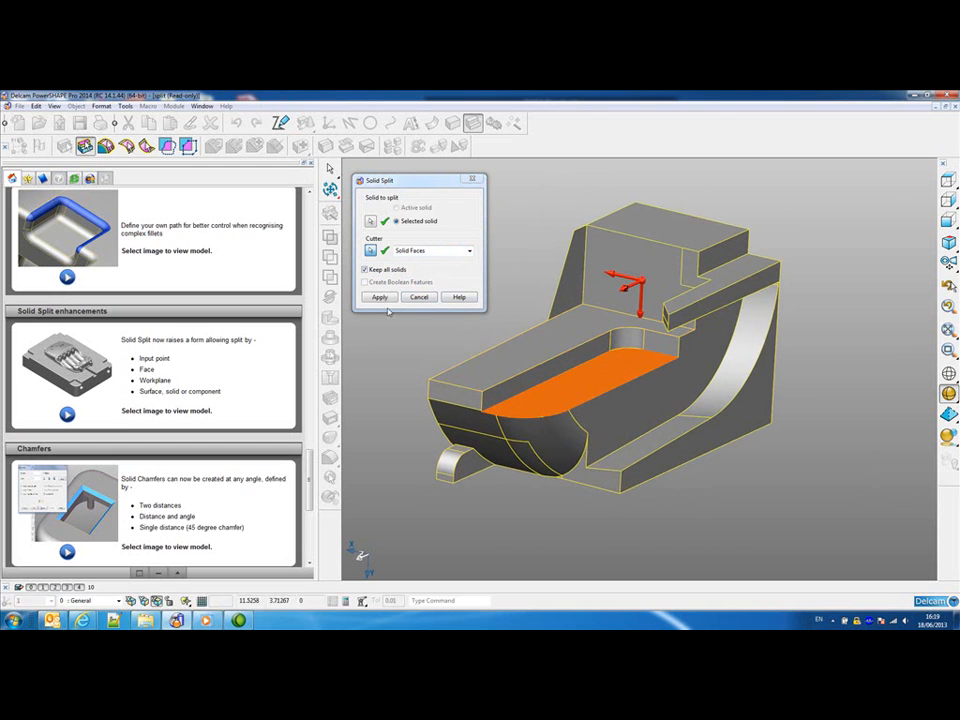
pyautogui.click(380, 296)
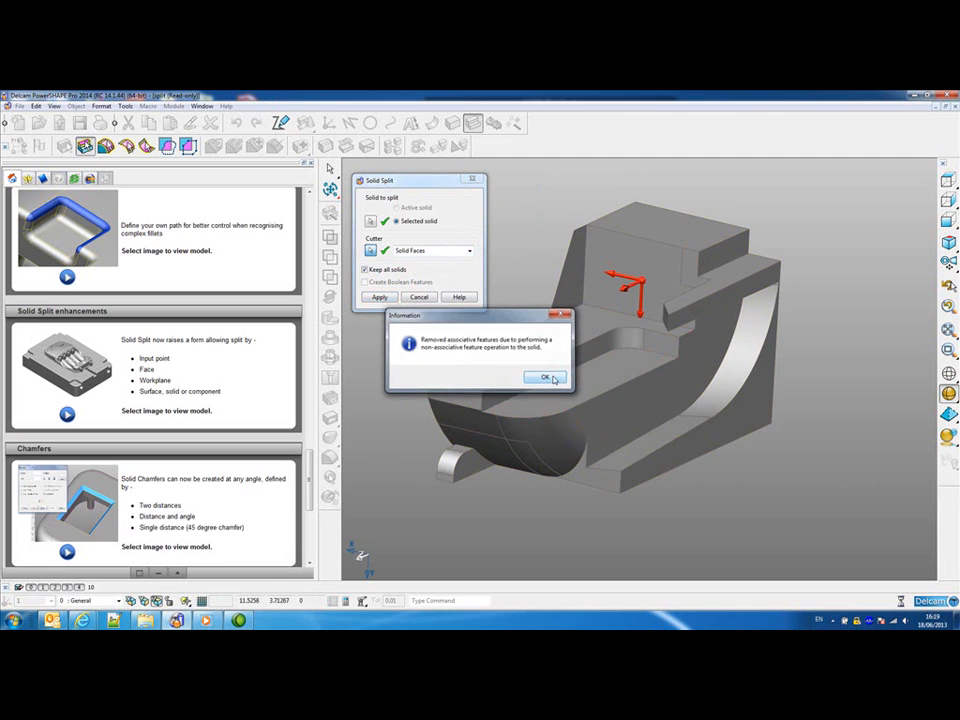
pyautogui.click(544, 378)
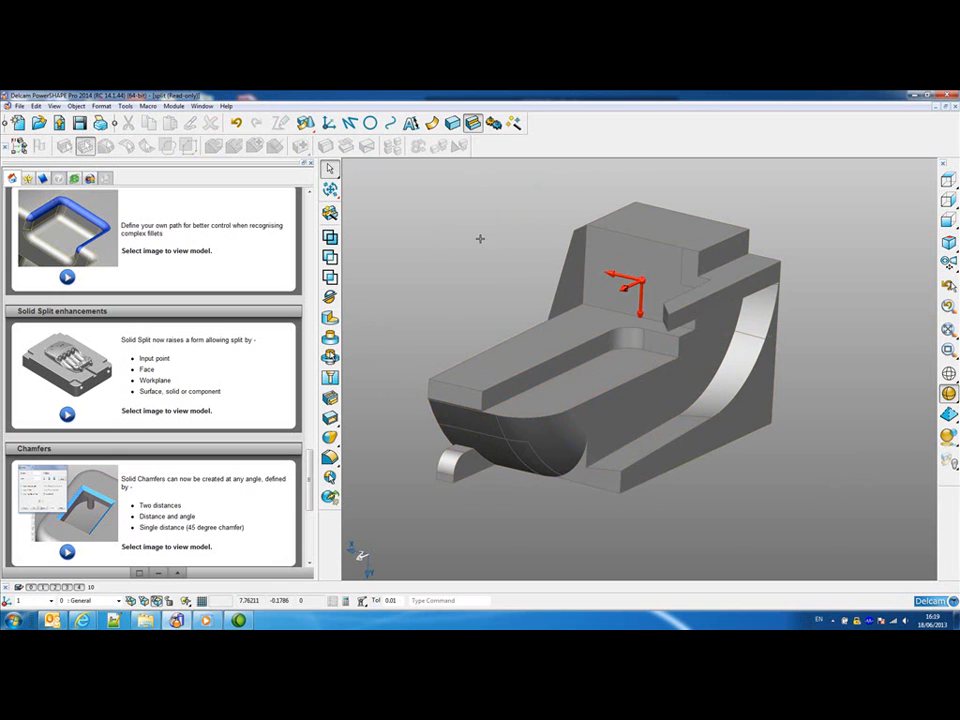
pyautogui.moveTo(500, 242)
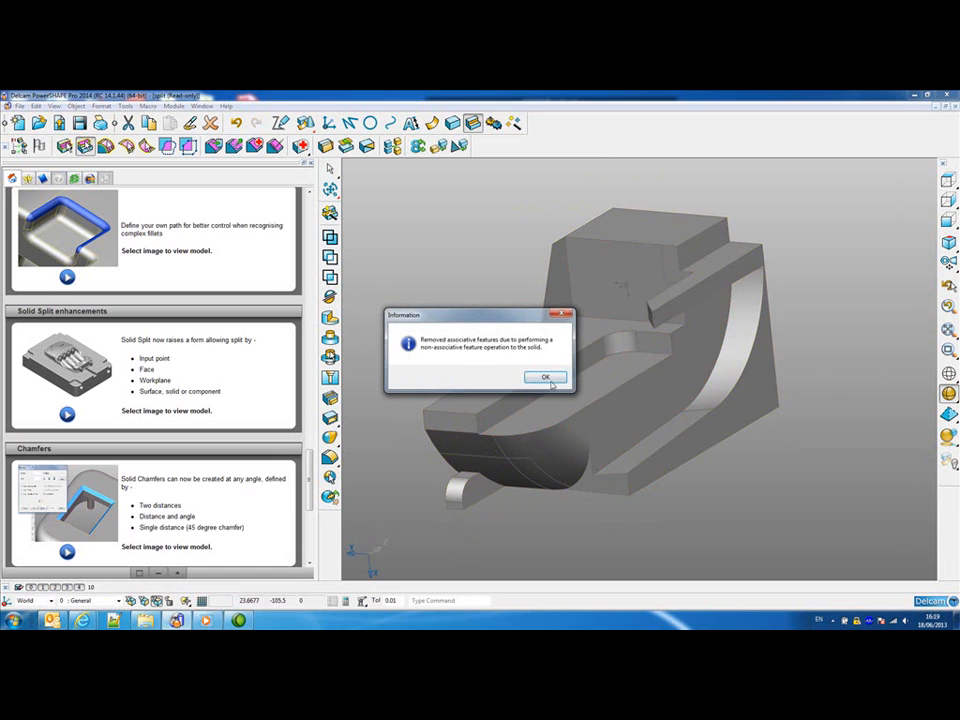
# - Acknowledge the removed-features message, leaving the simpler rounded-end block
pyautogui.click(546, 376)
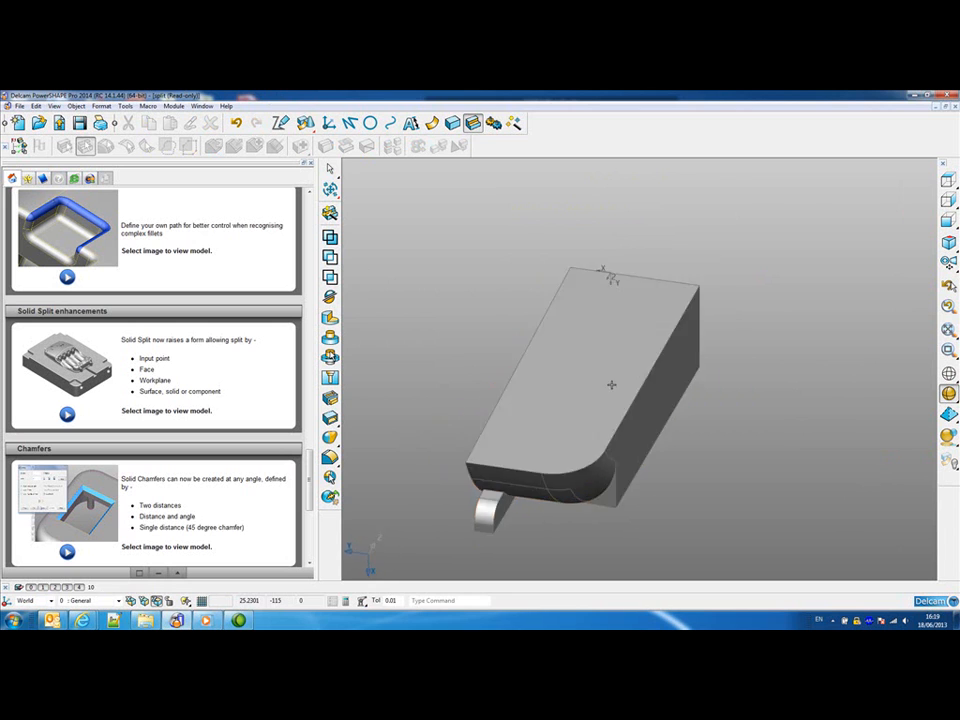